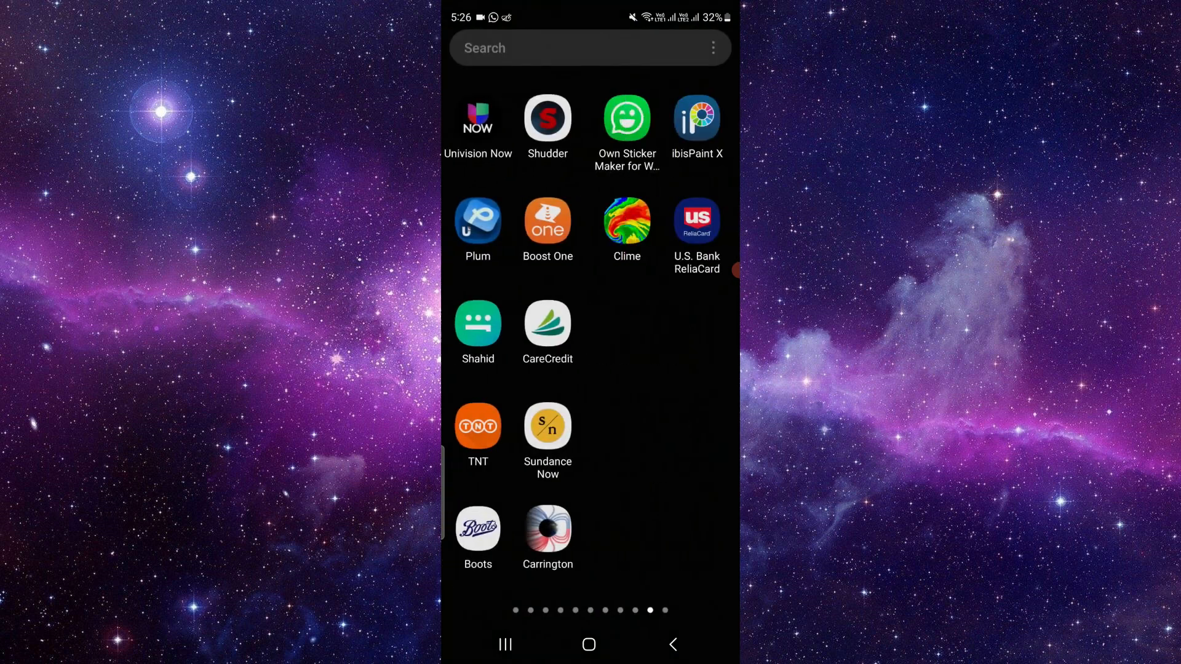
# - Search the app drawer for 'jee' and bring up JEEPLIFE's quick options menu
pyautogui.write('j')
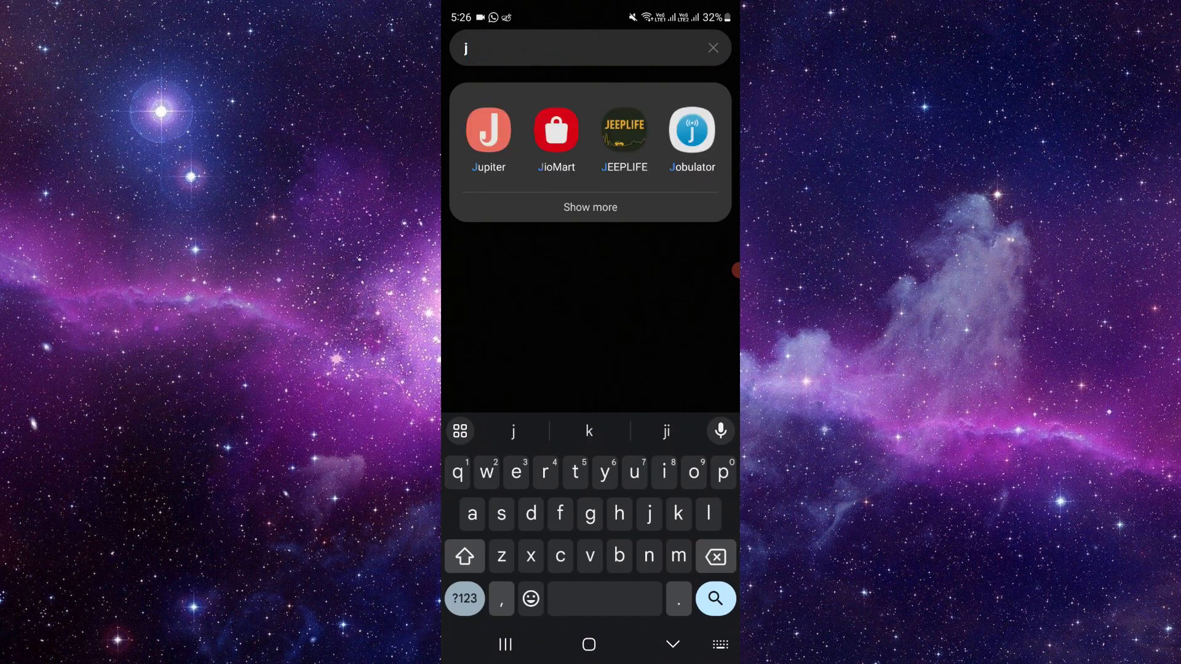
pyautogui.write('ee')
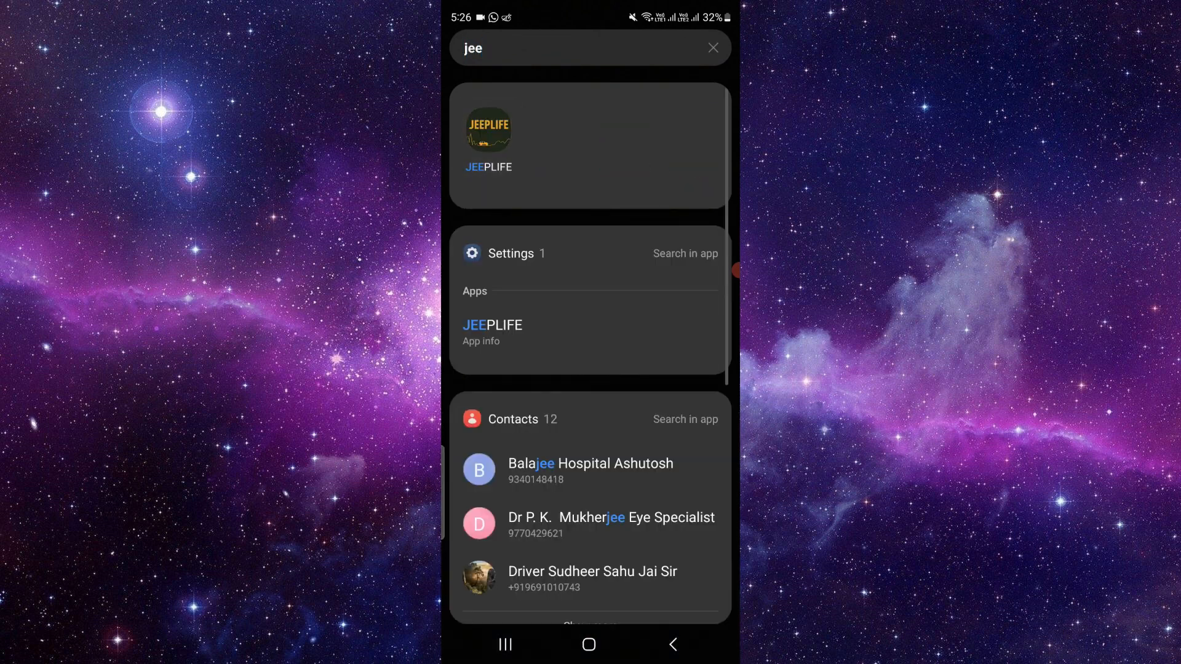
pyautogui.click(488, 143)
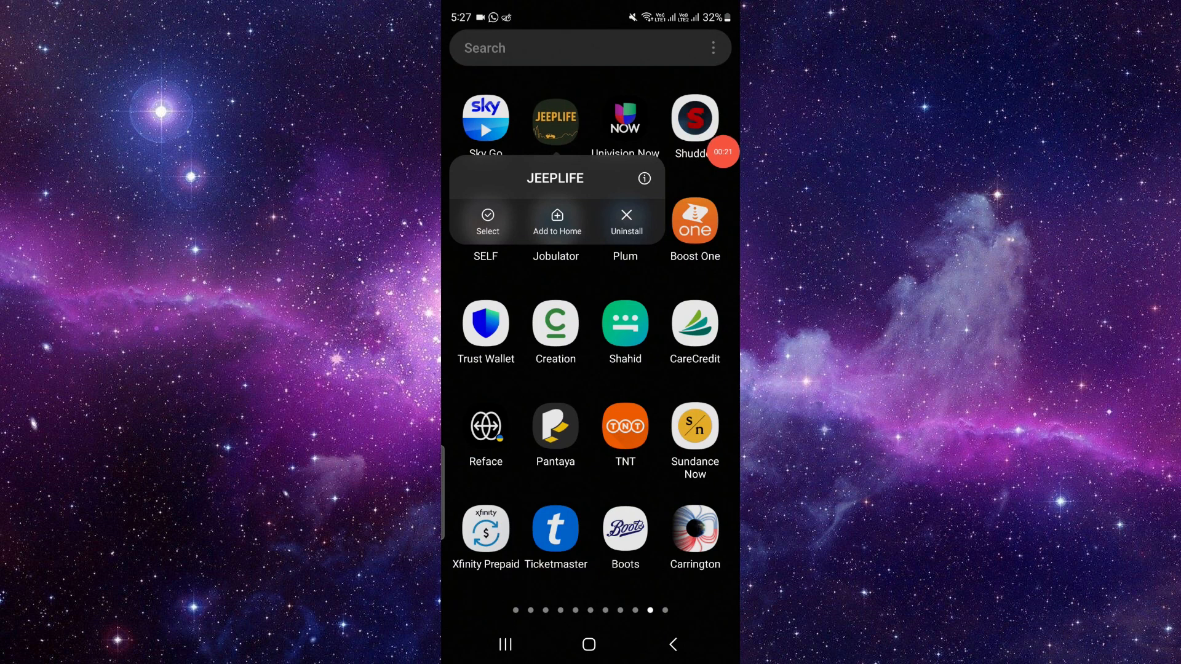
# - Clear JEEPLIFE's stored data from its App info Storage page
pyautogui.click(643, 178)
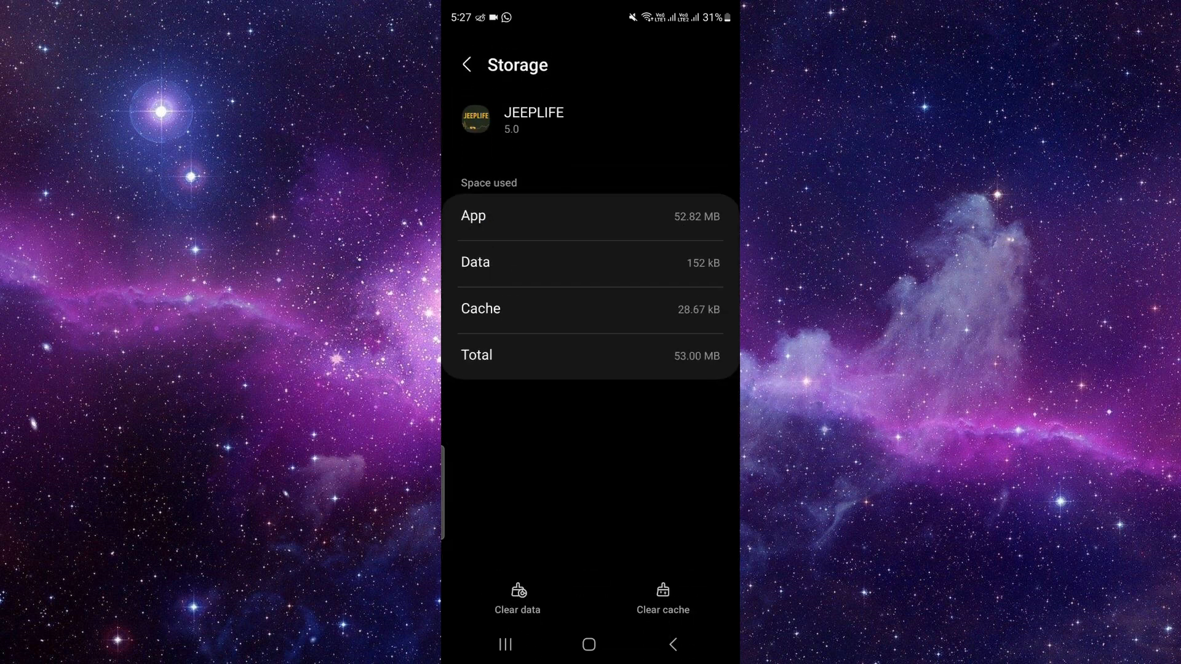
pyautogui.click(518, 595)
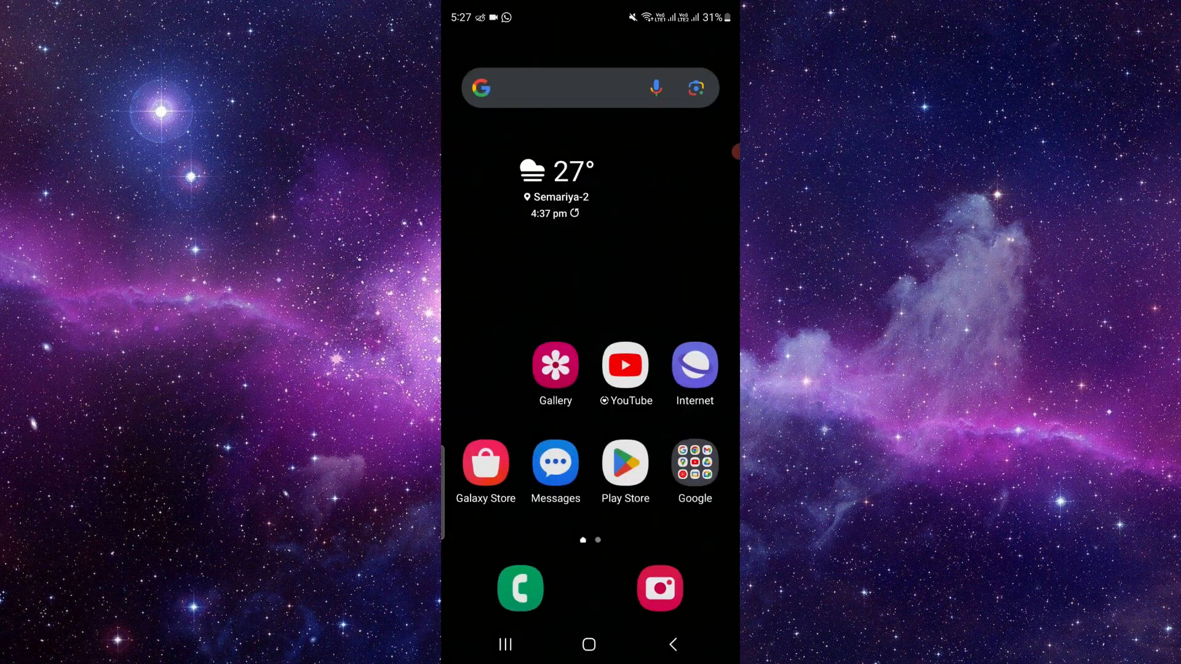
# - Search the Google Play Store for 'jeep app' to list JEEPLIFE among the results
pyautogui.click(625, 460)
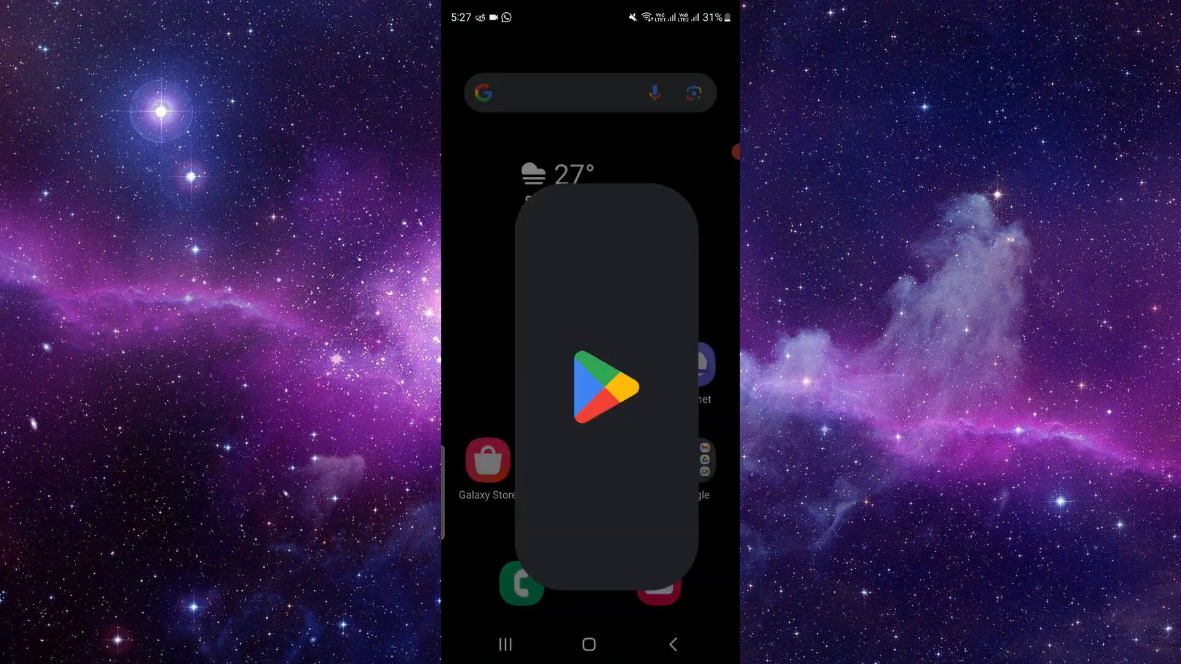
pyautogui.click(602, 386)
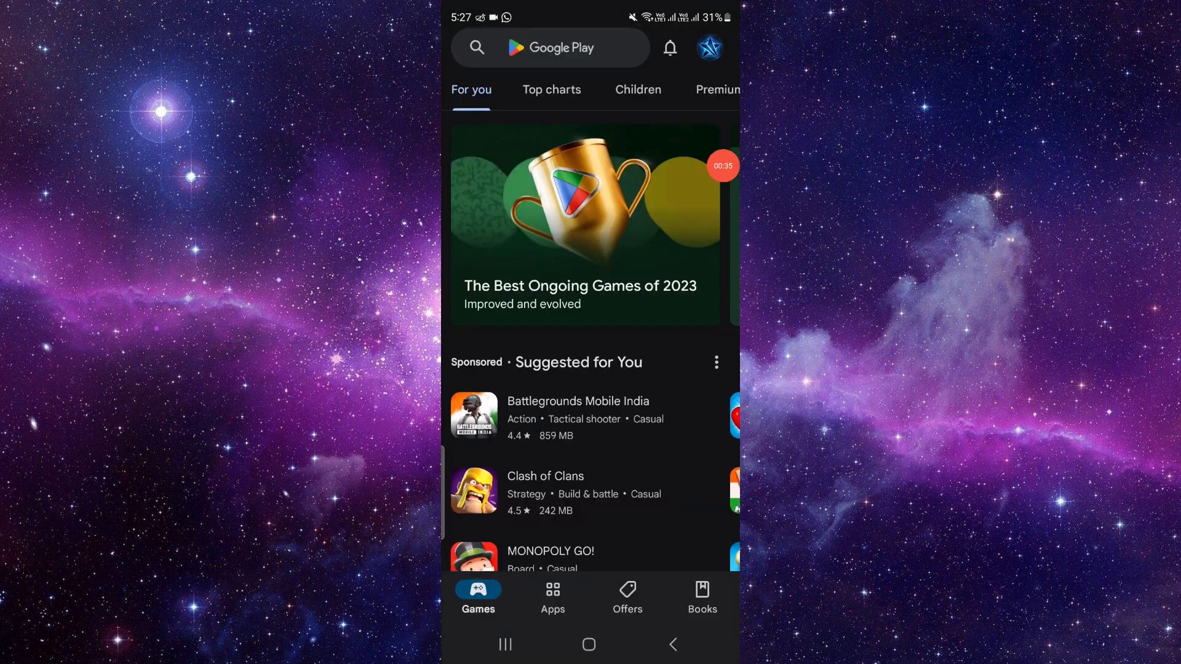
pyautogui.click(550, 48)
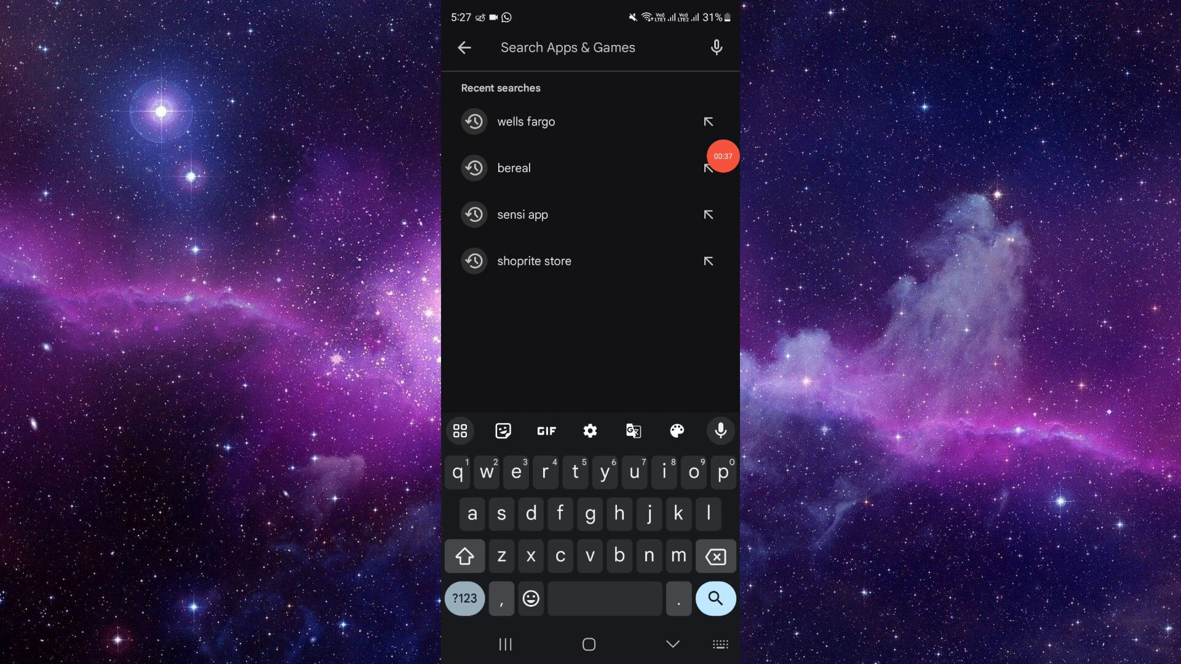
pyautogui.write('jeep')
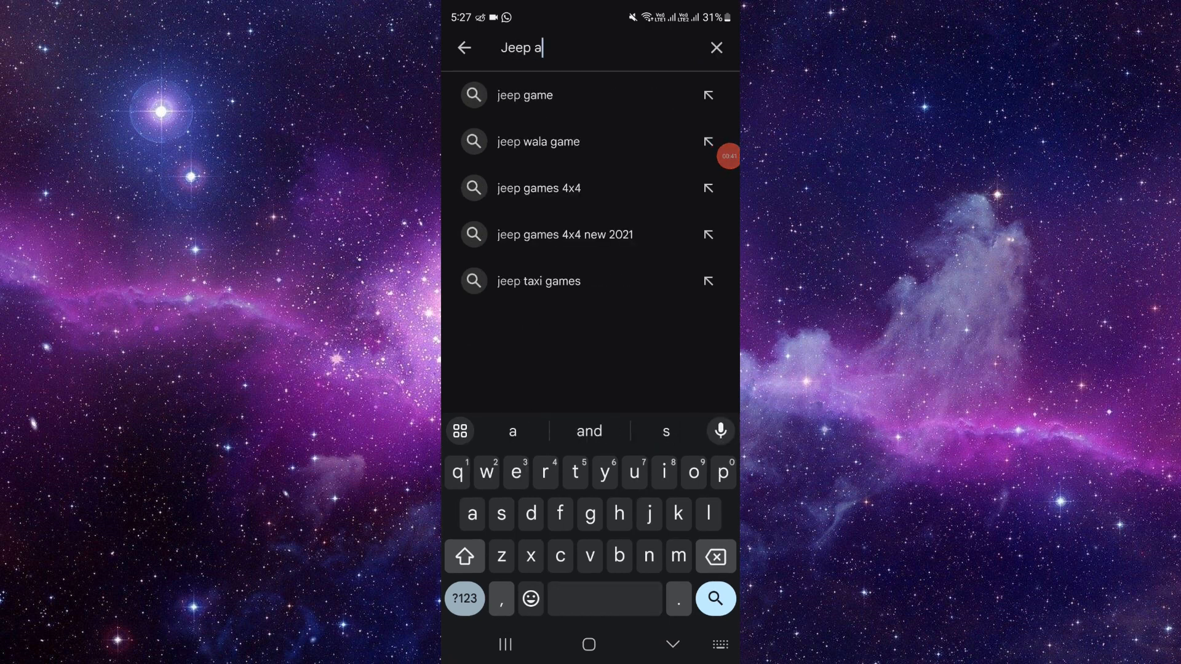
pyautogui.click(713, 599)
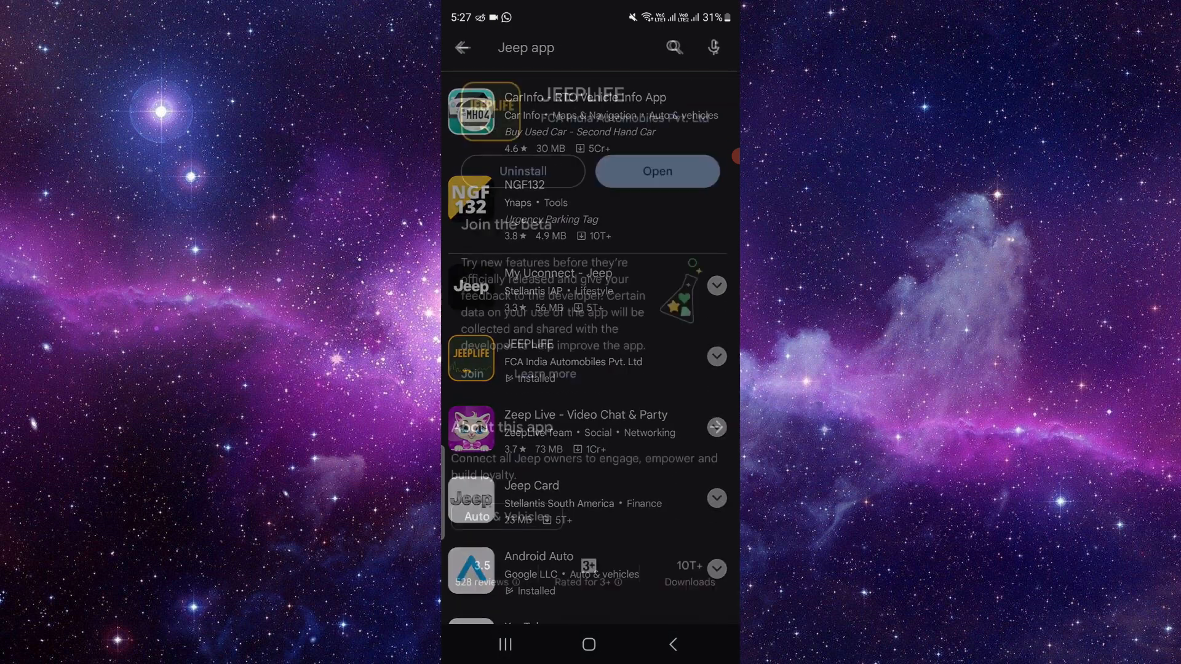
# - Review JEEPLIFE's store page showing it installed with no update, then go home
pyautogui.click(527, 358)
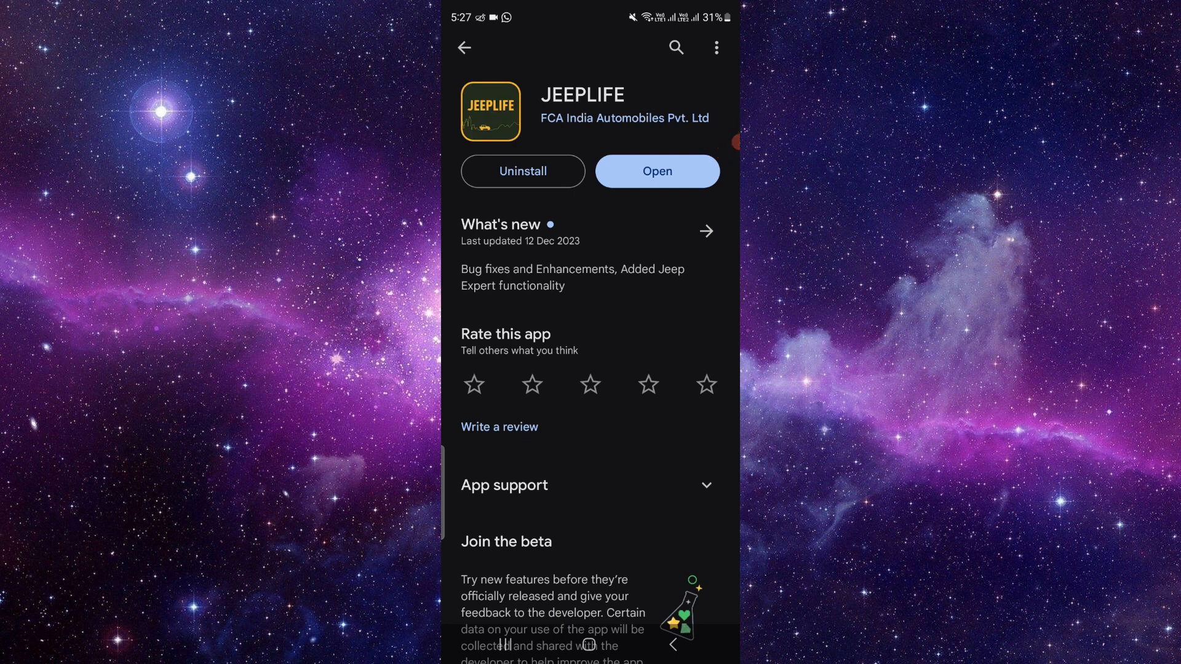
pyautogui.click(589, 643)
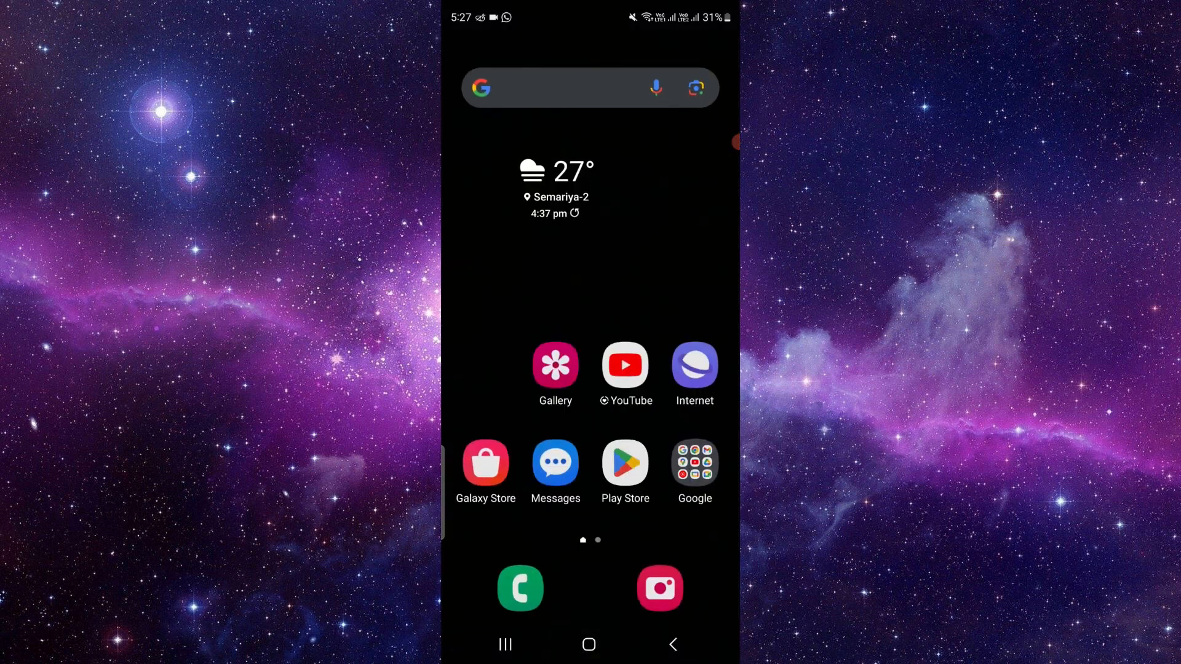